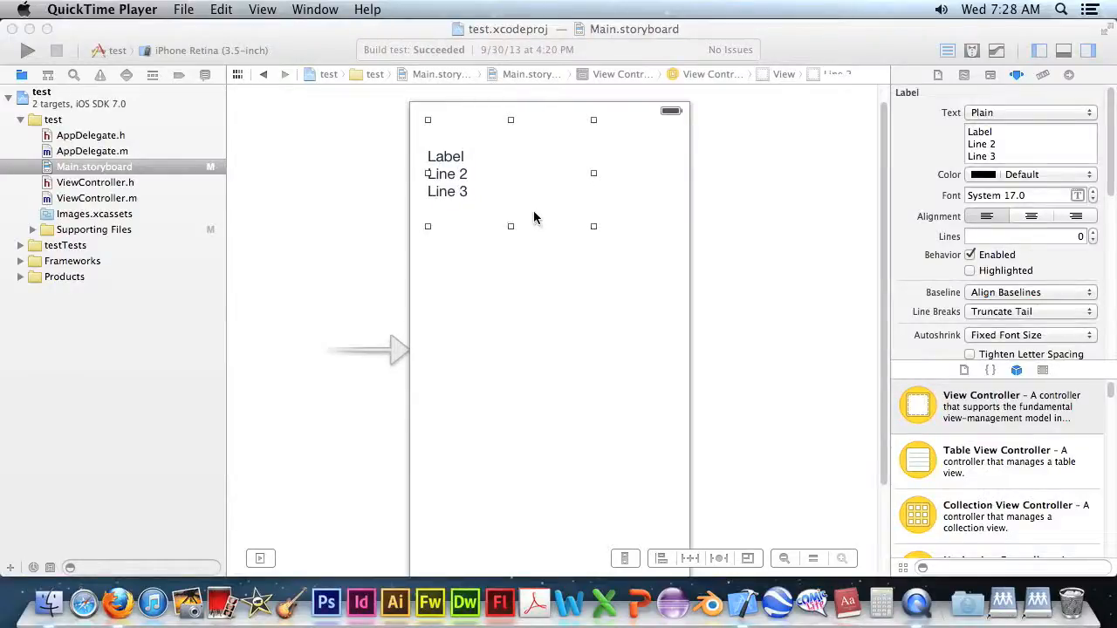
mouse_move(533, 213)
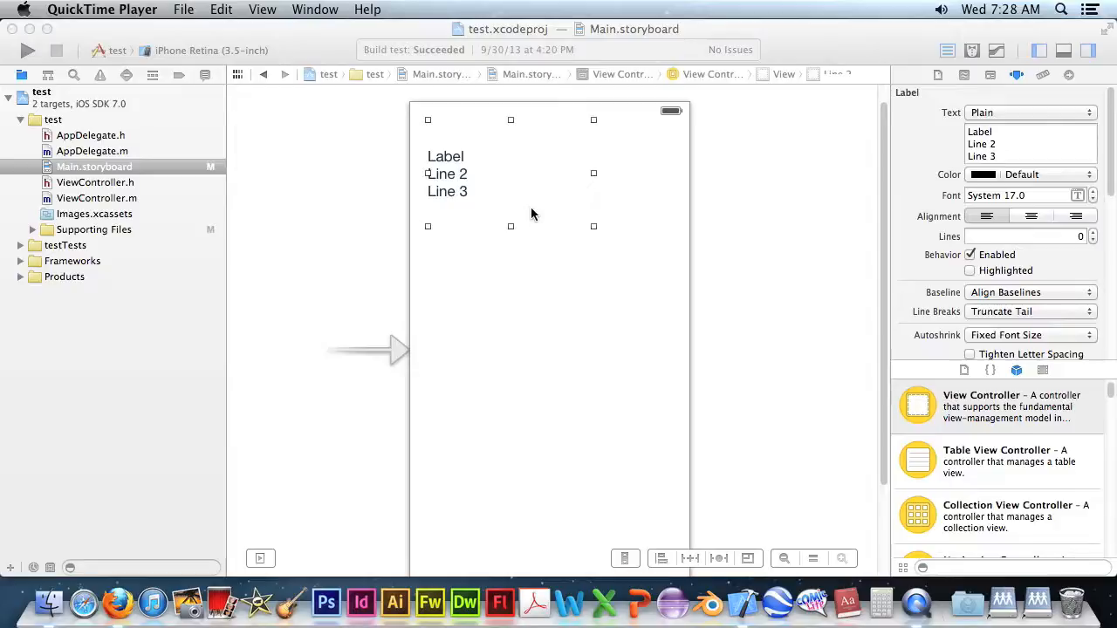
mouse_move(570, 205)
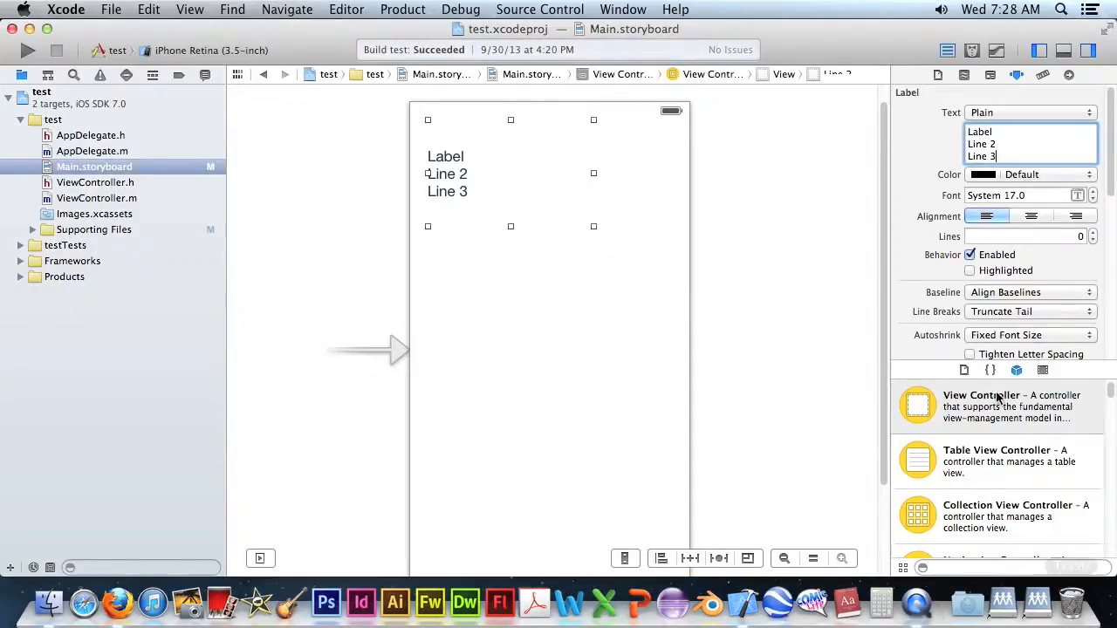
- Drag a Label from the Object Library onto the view below the three-line label
scroll(down, 3)
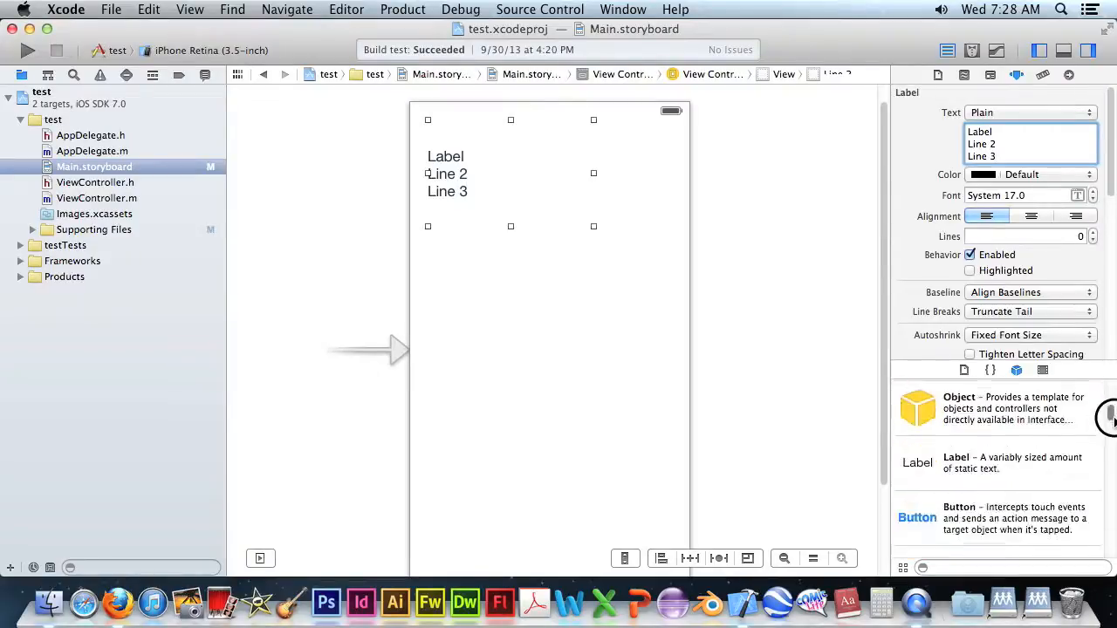
scroll(down, 3)
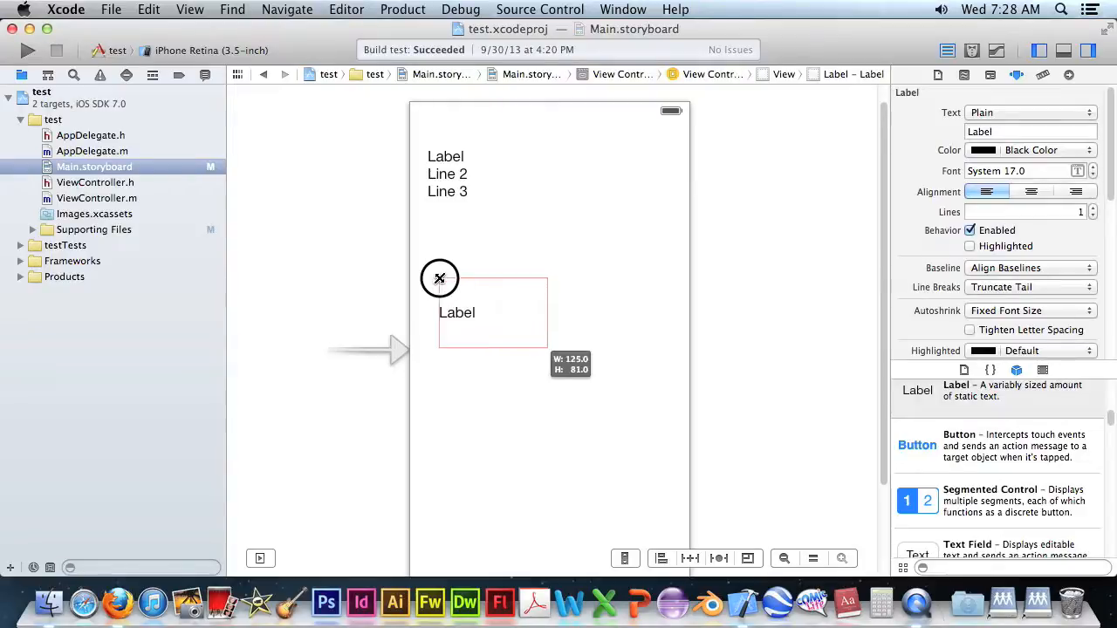
drag(440, 277, 622, 411)
text(0)
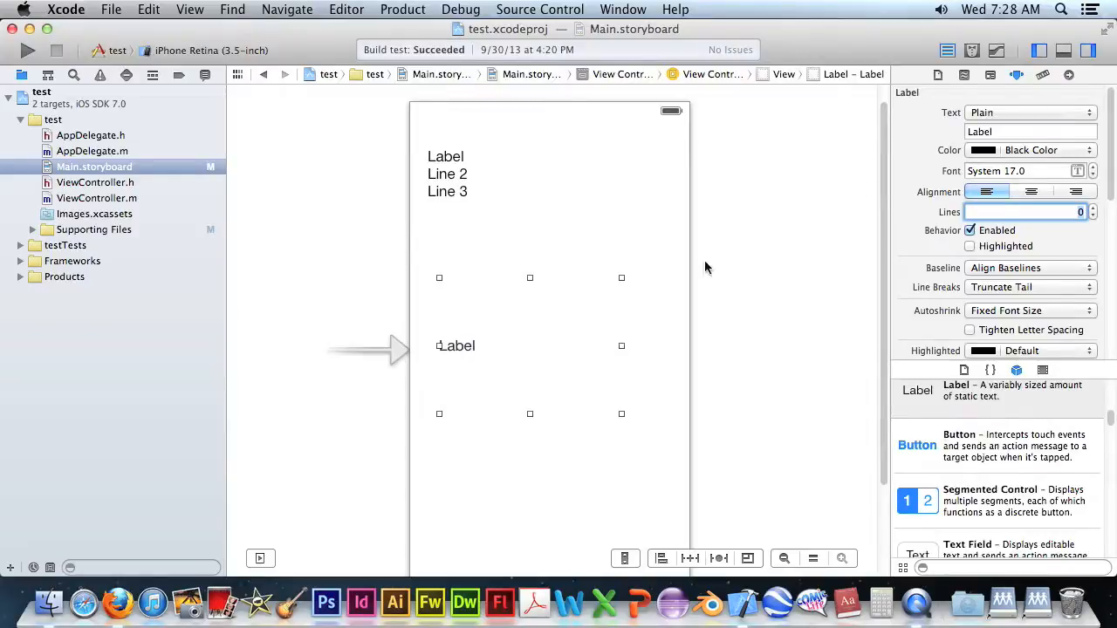
- Enter the label text 'Label type / option enter / (blank) / multi line' across four lines
click(1029, 131)
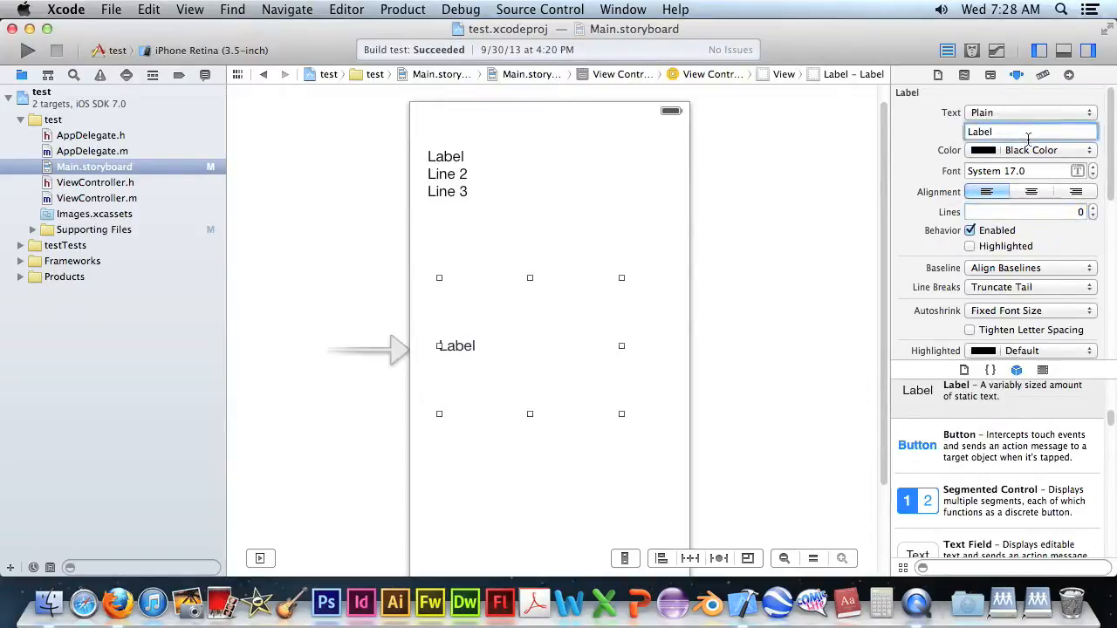
mouse_move(1029, 132)
text( type)
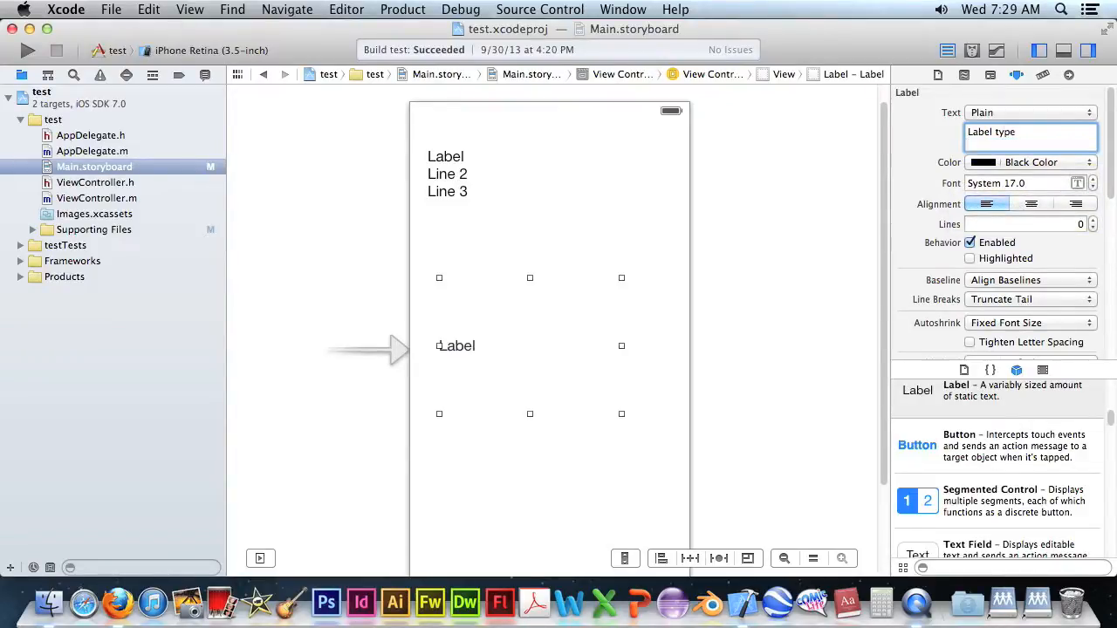
text(option enter)
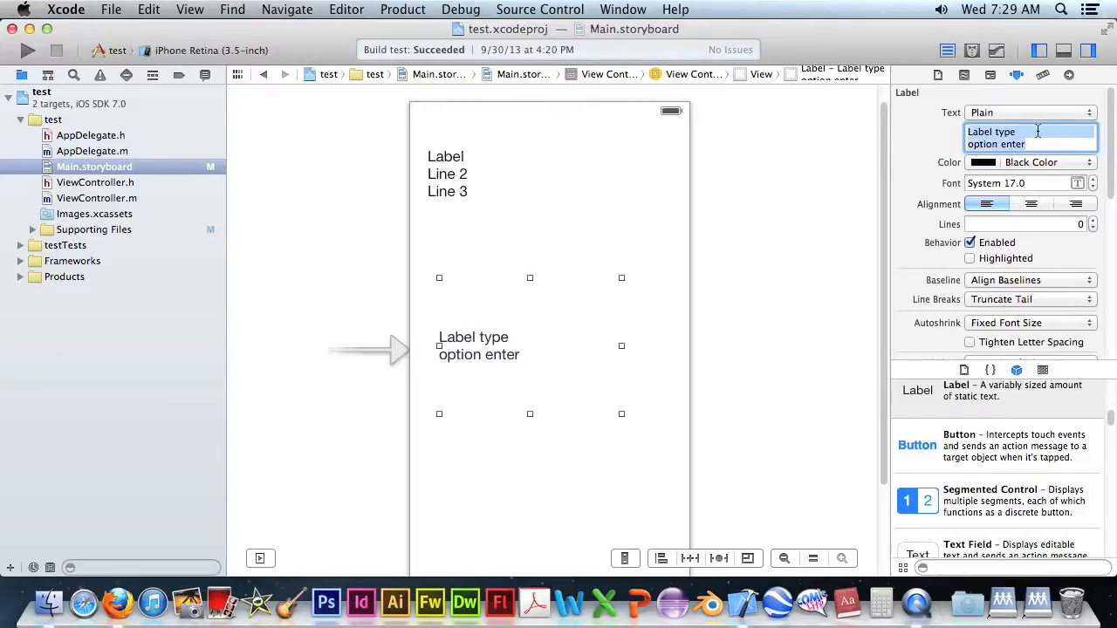
click(1037, 144)
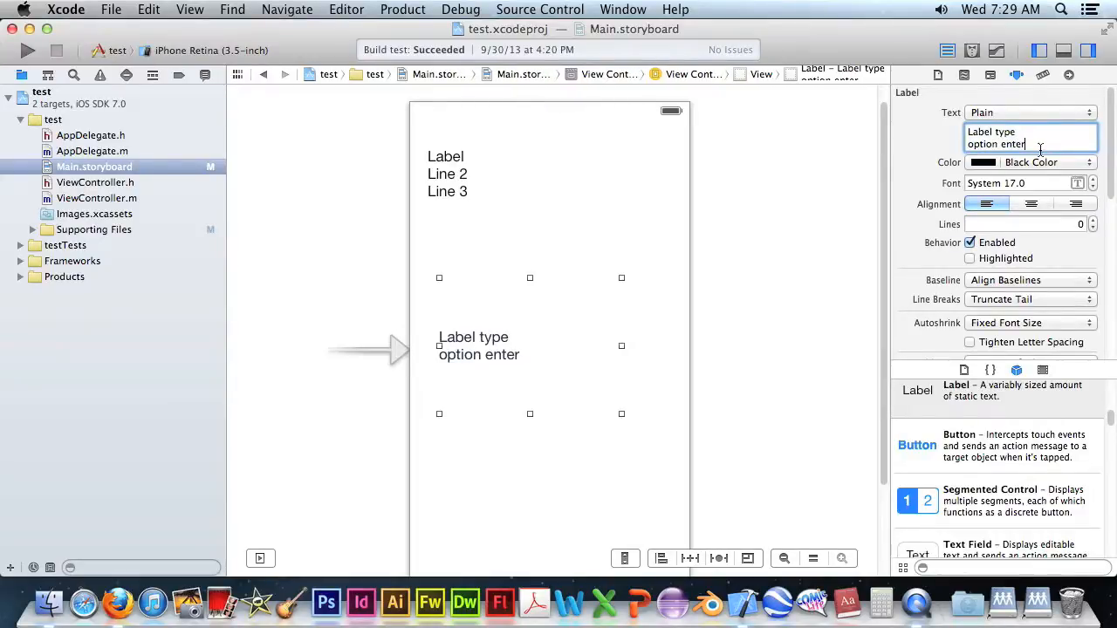
key(Return)
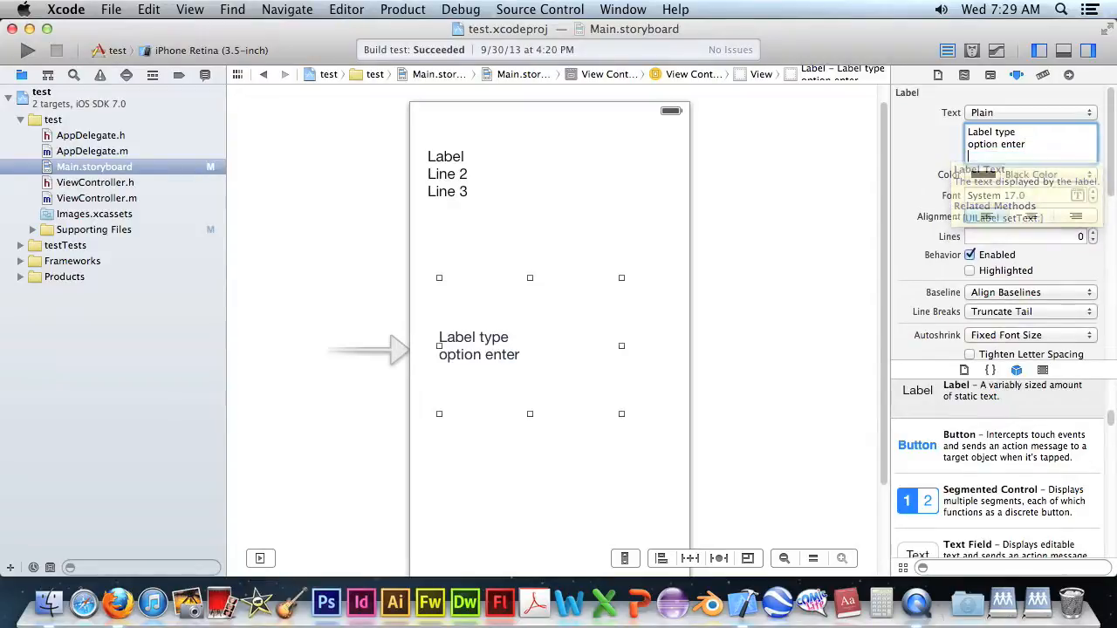
text(m)
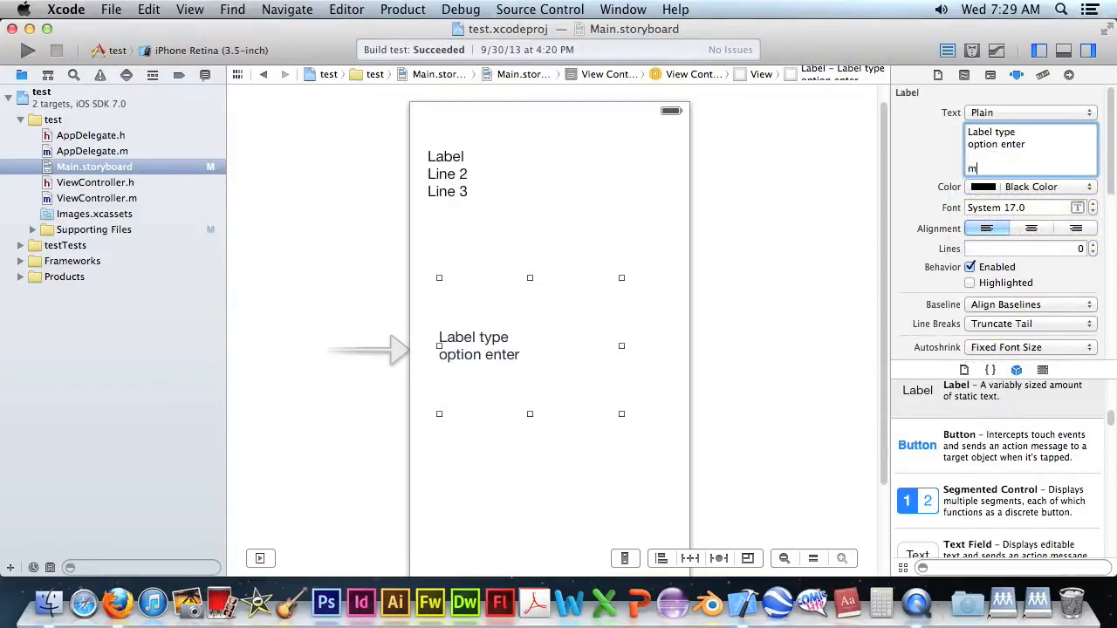
text(ulti line)
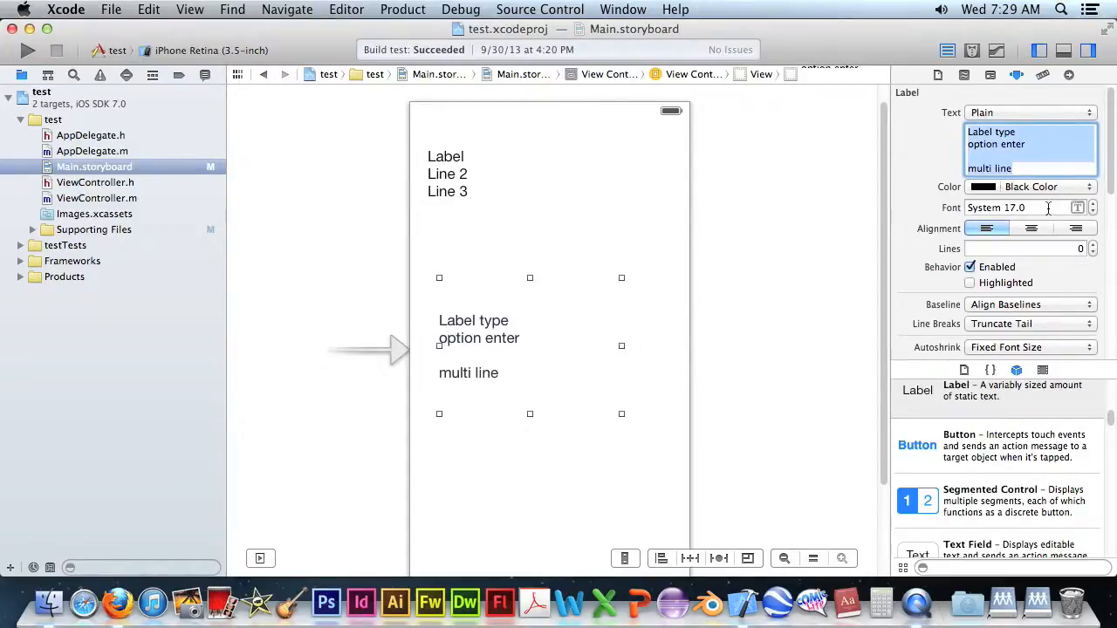
click(473, 320)
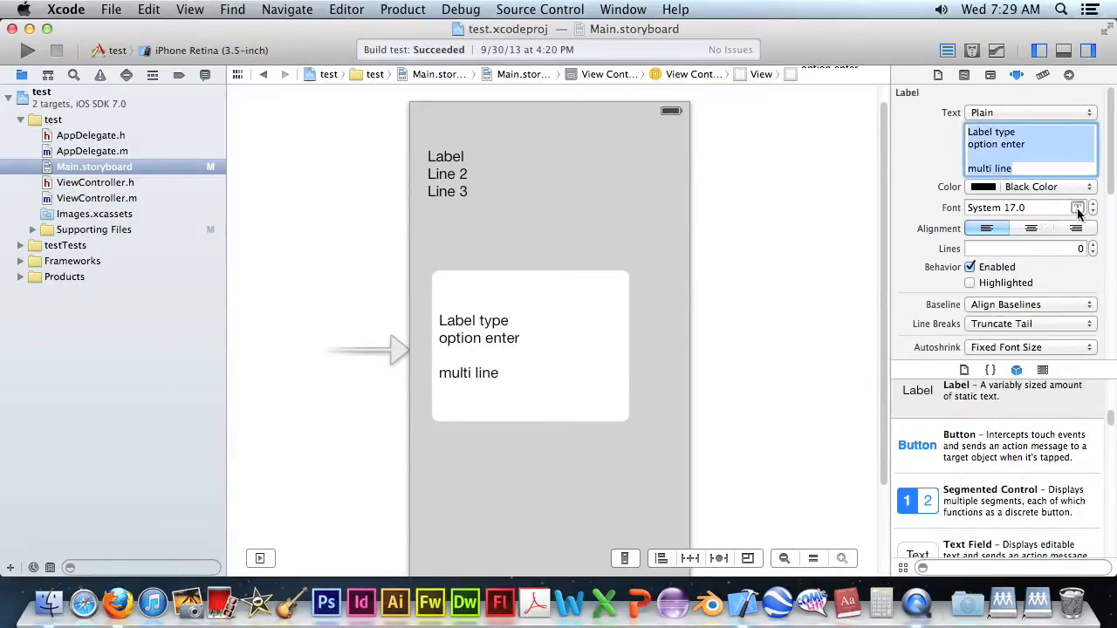
- Set the second label's font to System Bold at 21 points in blue
click(1077, 208)
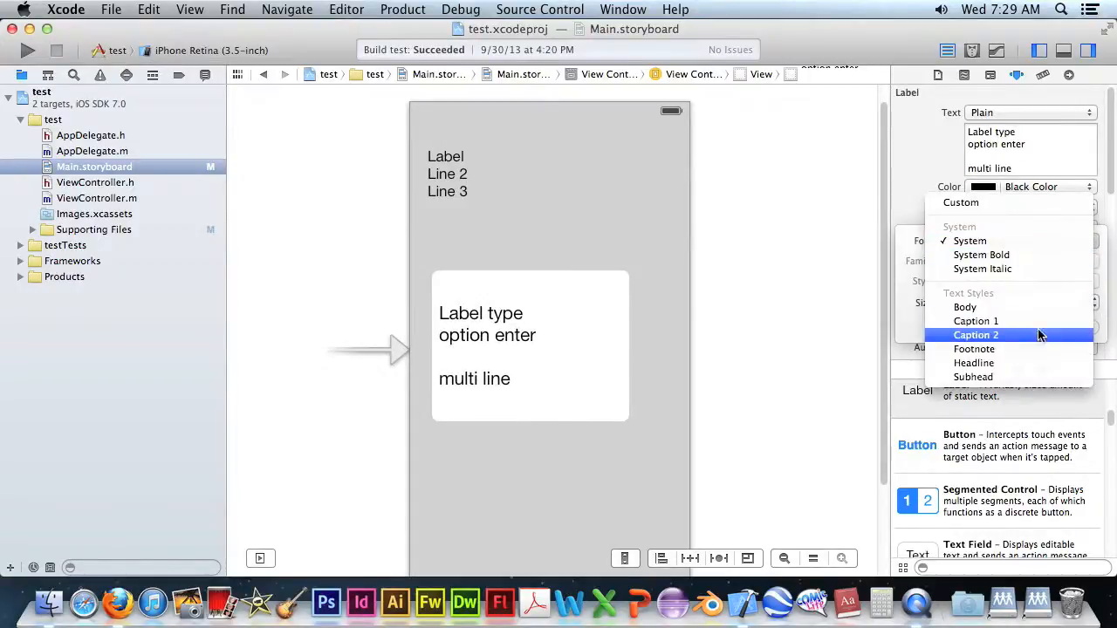
click(981, 254)
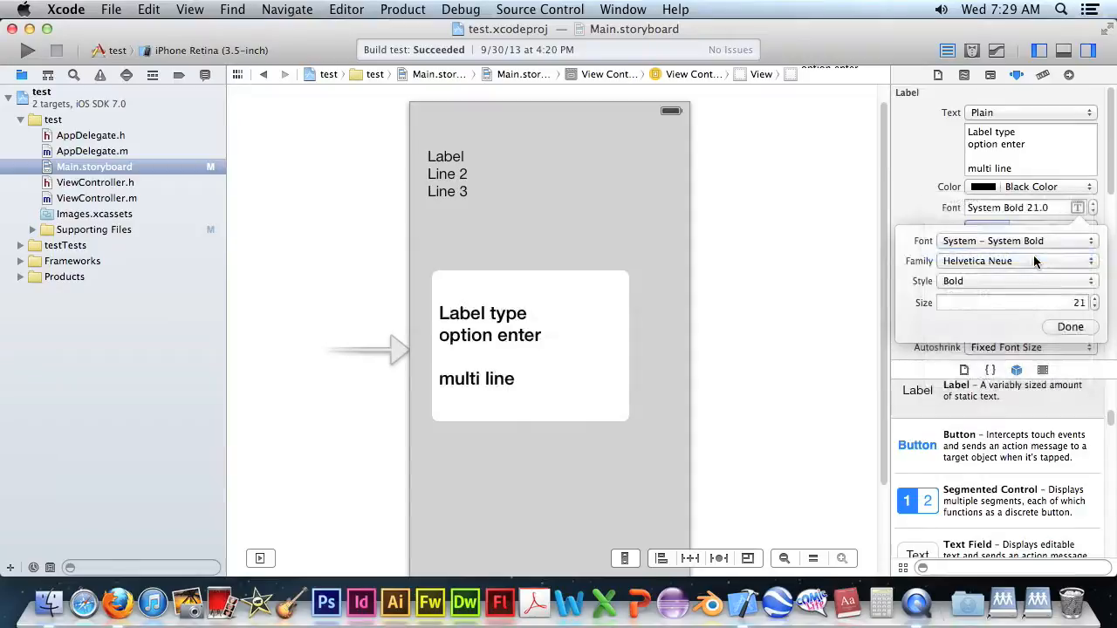
click(1029, 186)
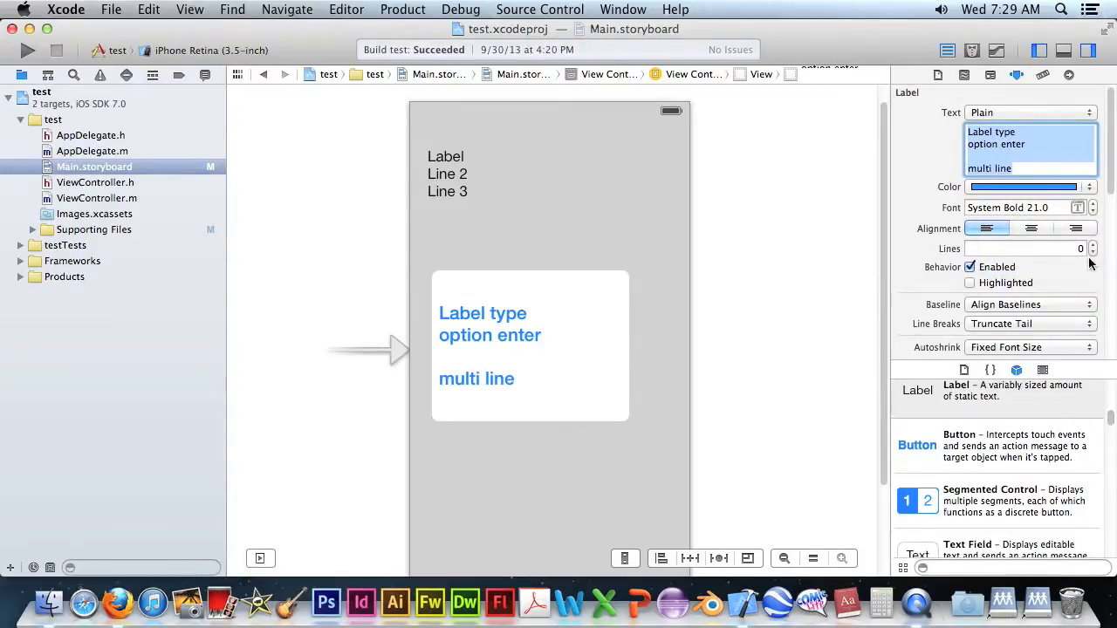
- Open the Background colour popup in the Attributes inspector's View section
scroll(down, 3)
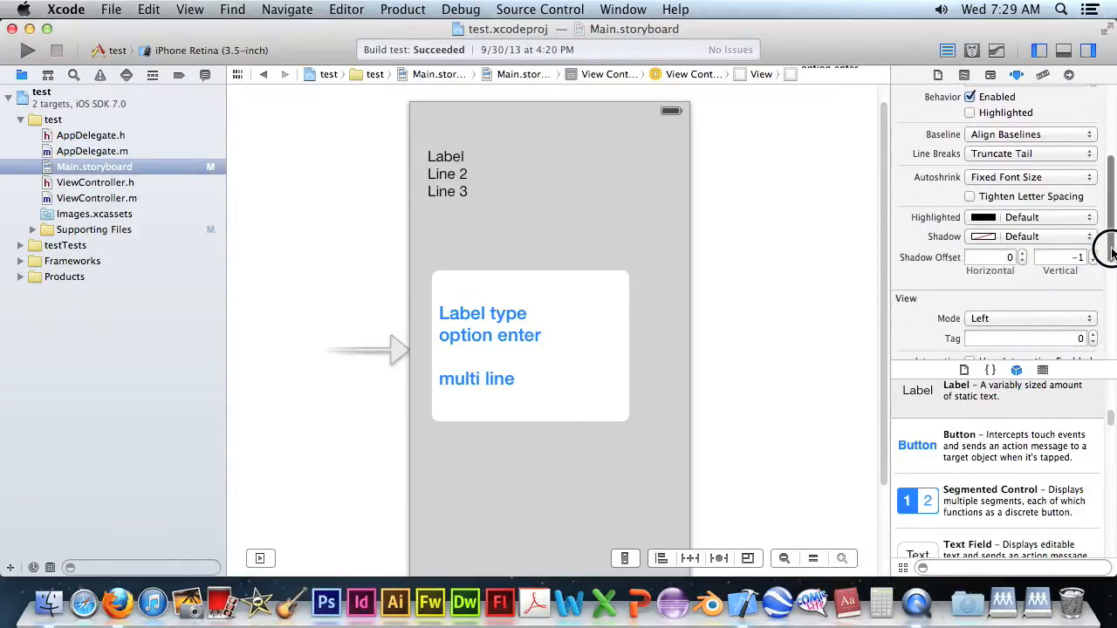
mouse_move(1042, 256)
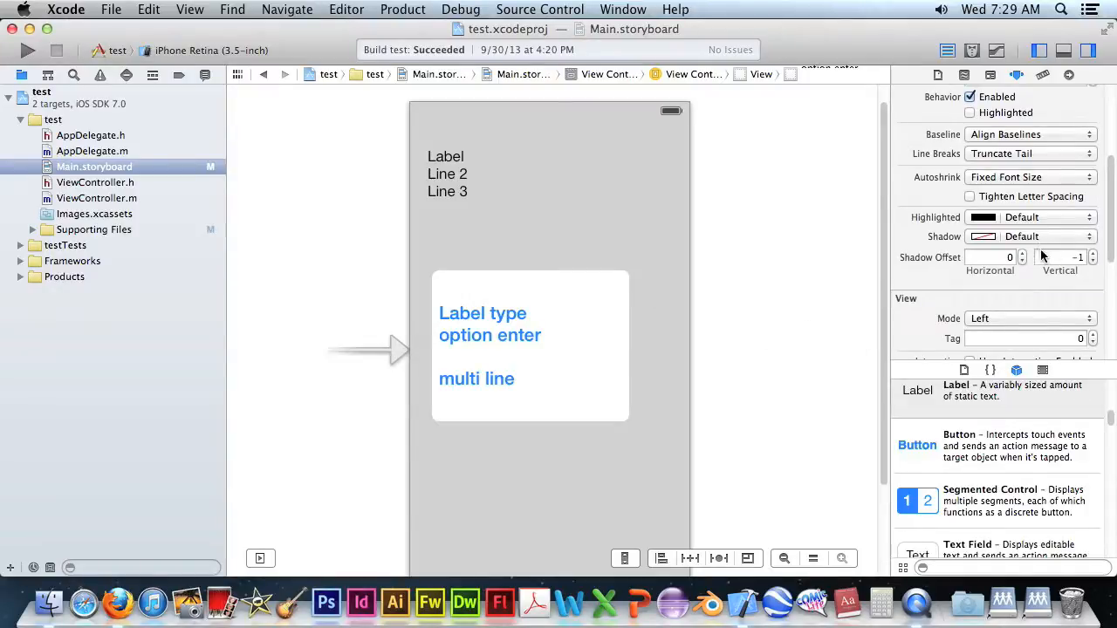
mouse_move(1110, 256)
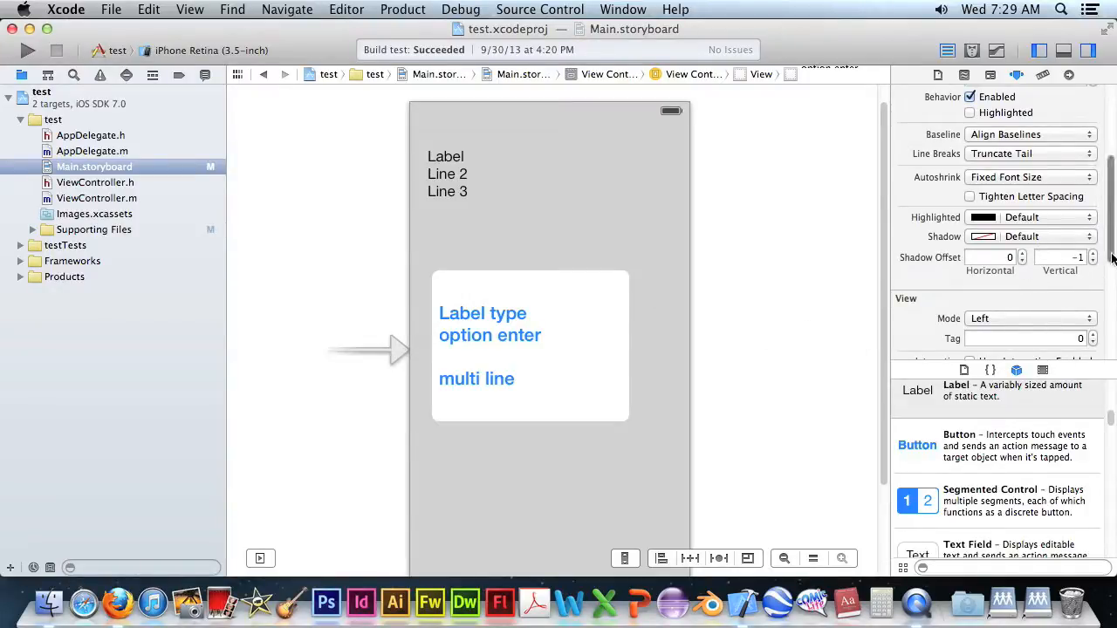
scroll(down, 3)
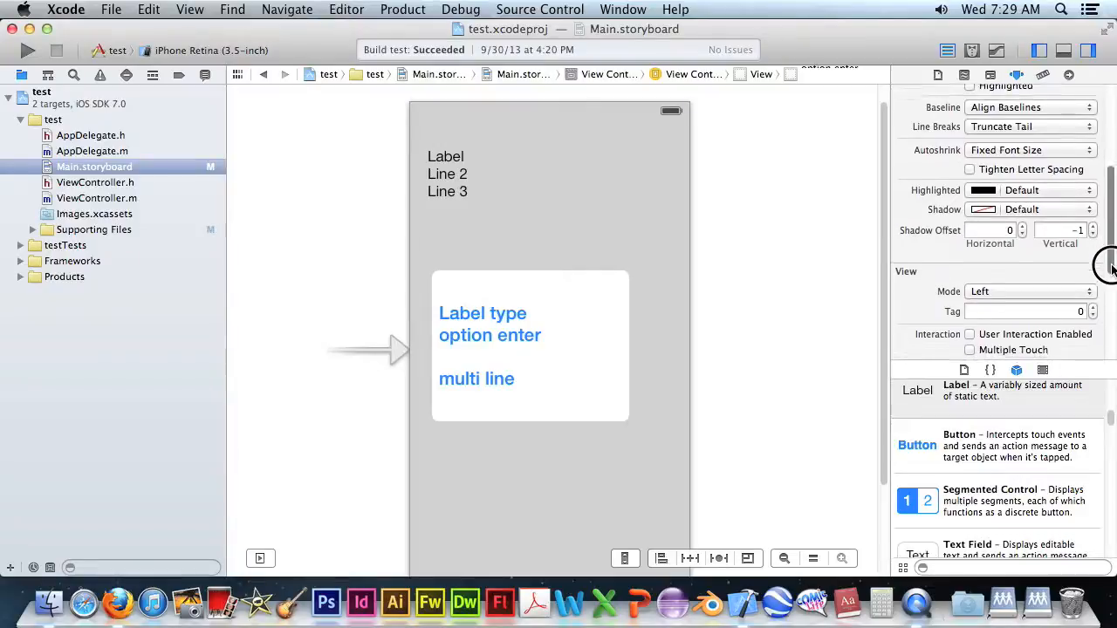
scroll(down, 3)
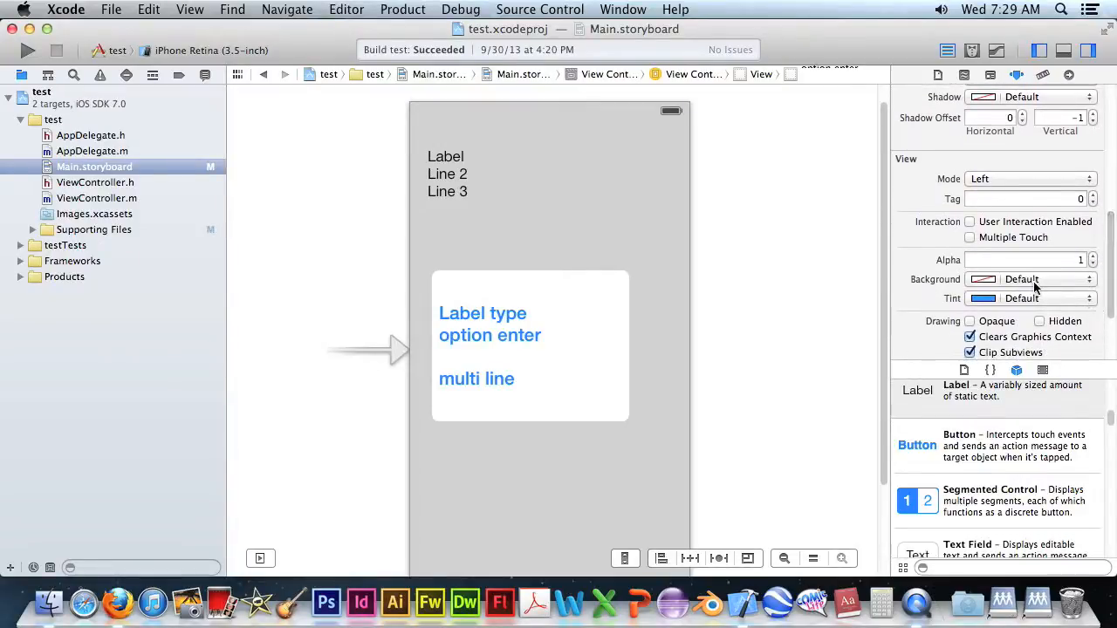
click(1030, 279)
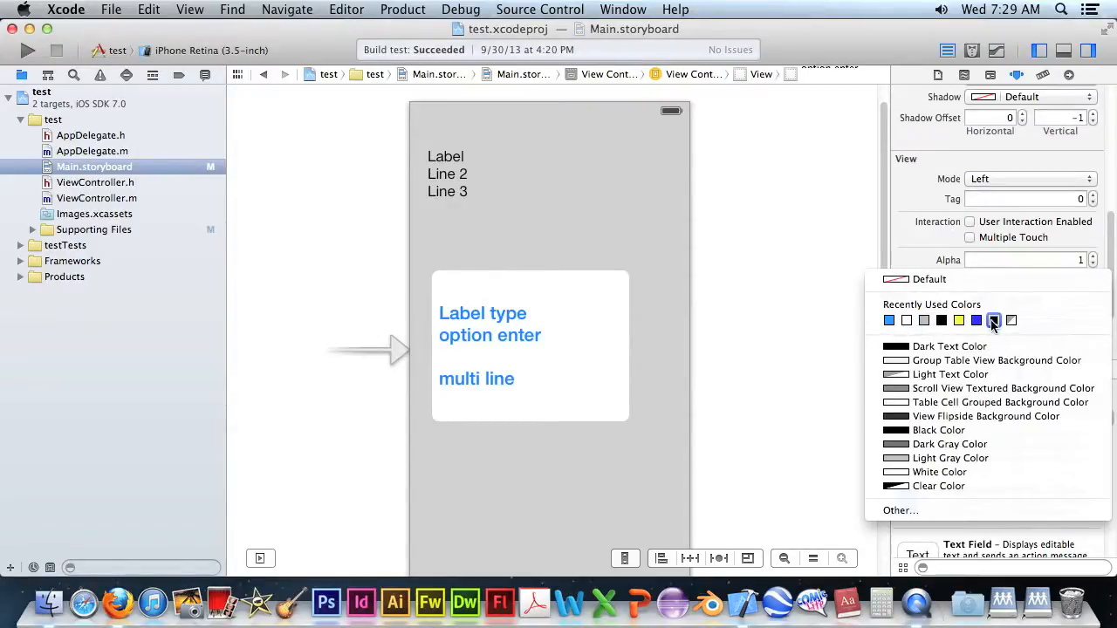
- Make the label background black with alpha 0.5
click(939, 429)
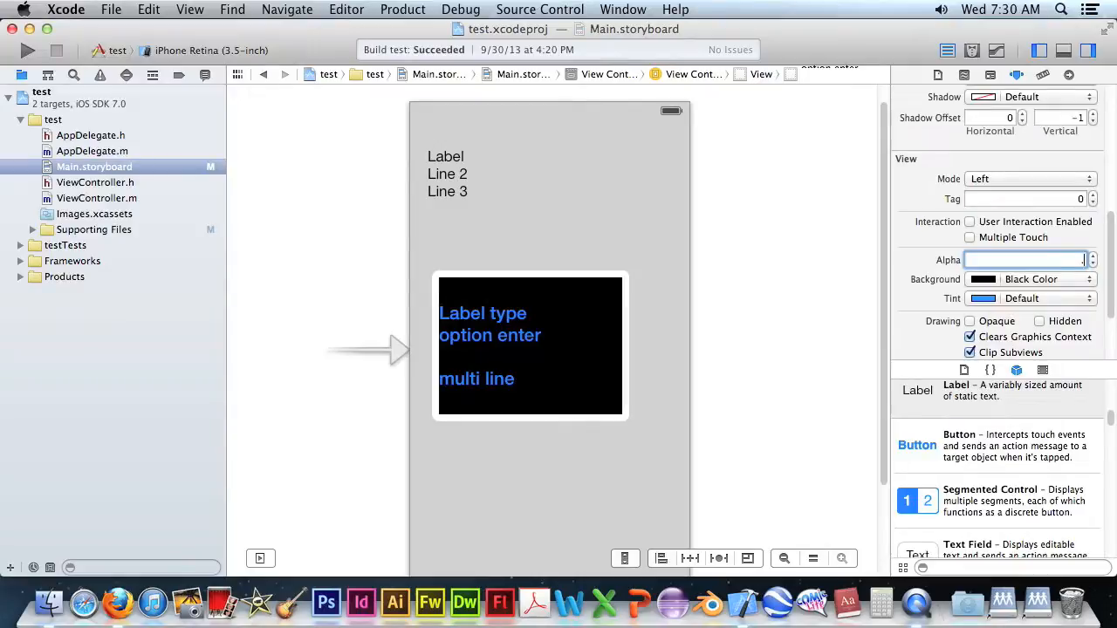
text(0.5)
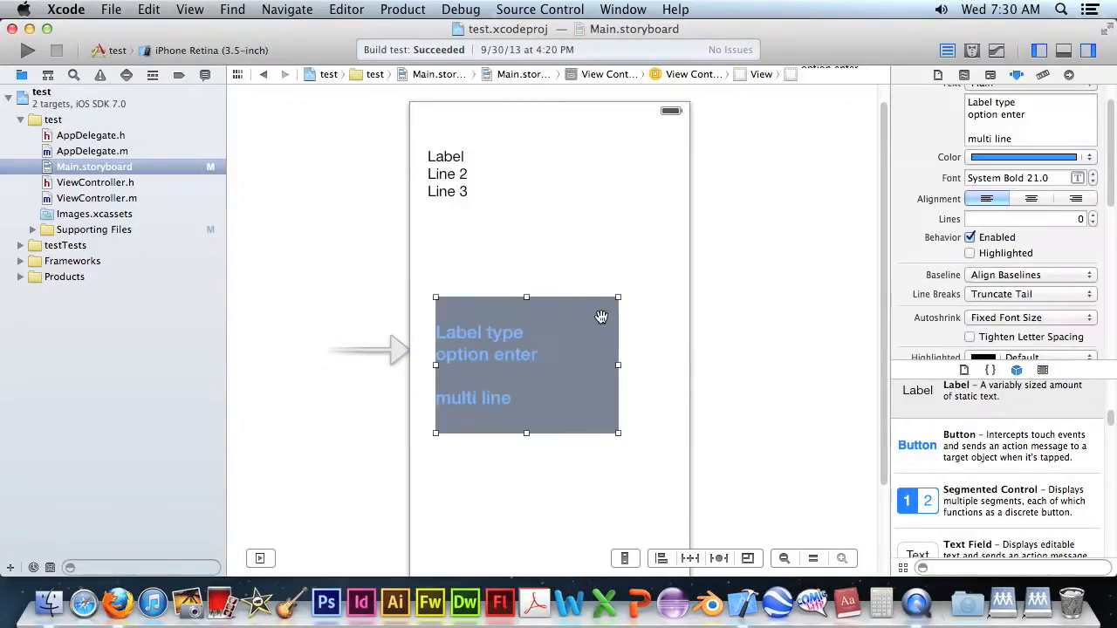
mouse_move(587, 334)
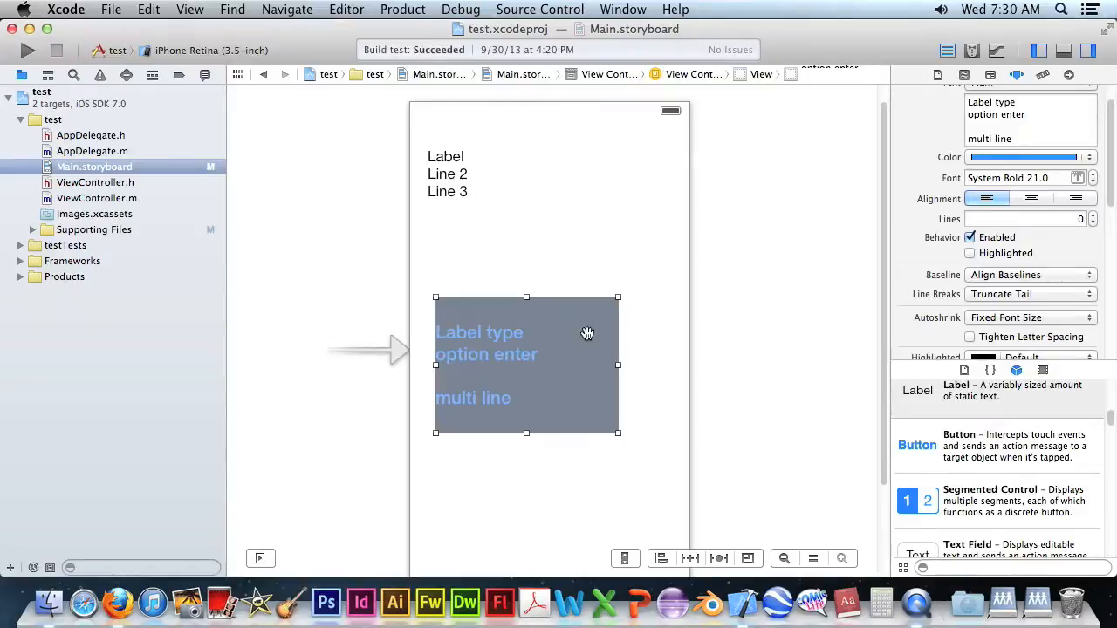